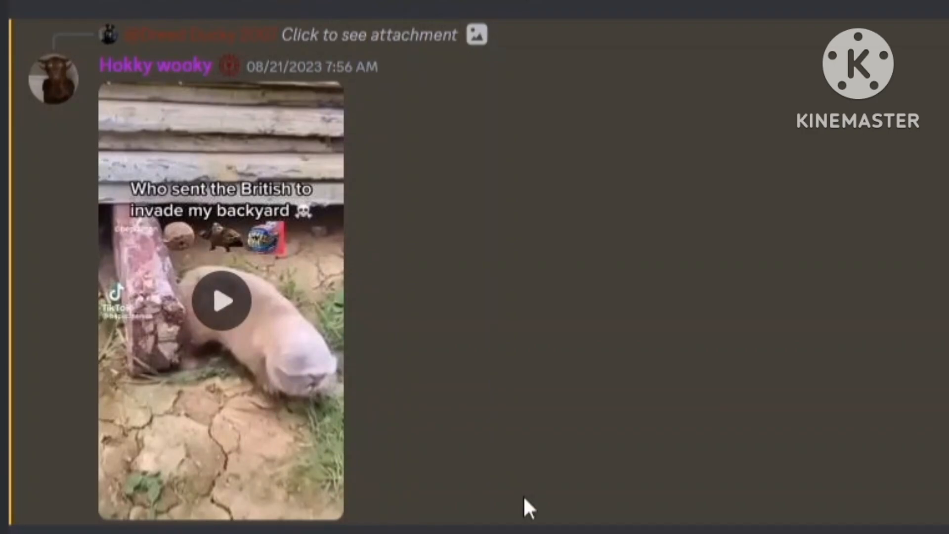
# - Play the British backyard video, then the Mongol barbarian CVS candy aisle video
pyautogui.click(222, 301)
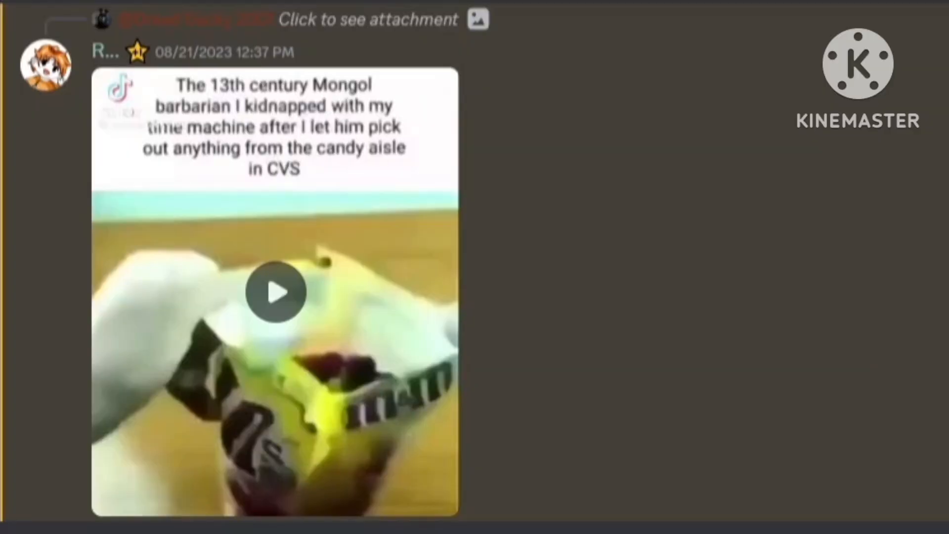
pyautogui.click(276, 291)
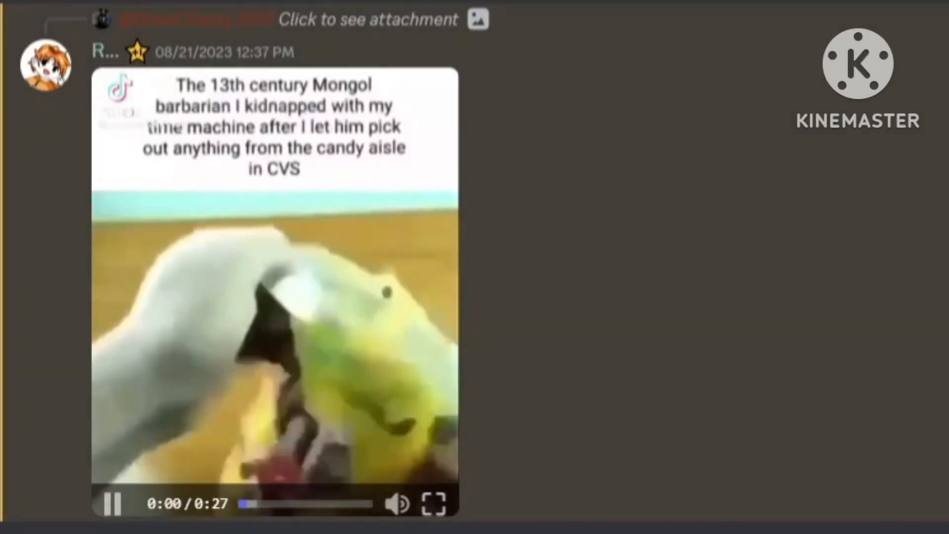